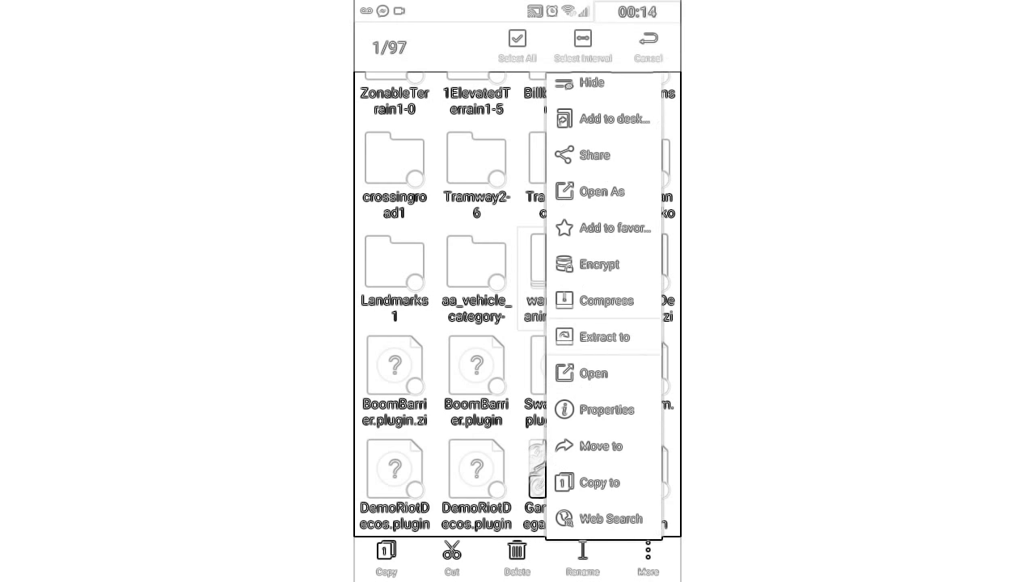
Extract the wandering animals plugin zip to a destination folder on the sdcard.
left_click(600, 481)
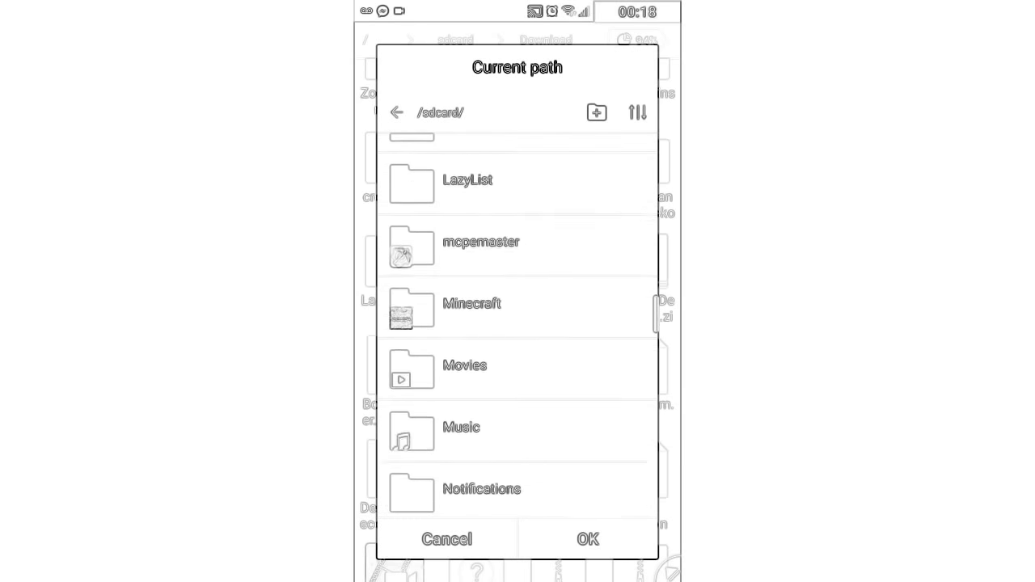
scroll("down", 3)
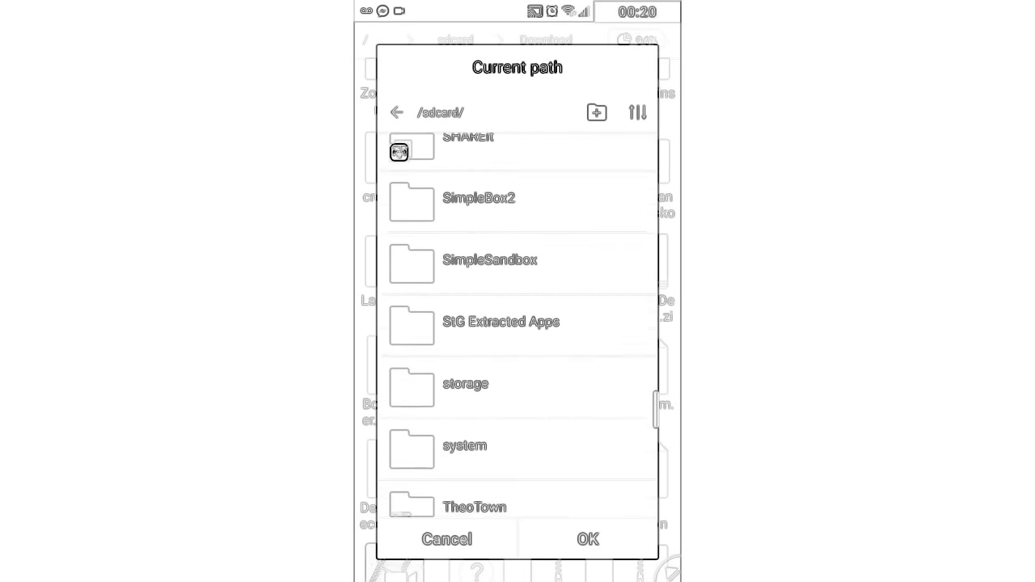
left_click(475, 506)
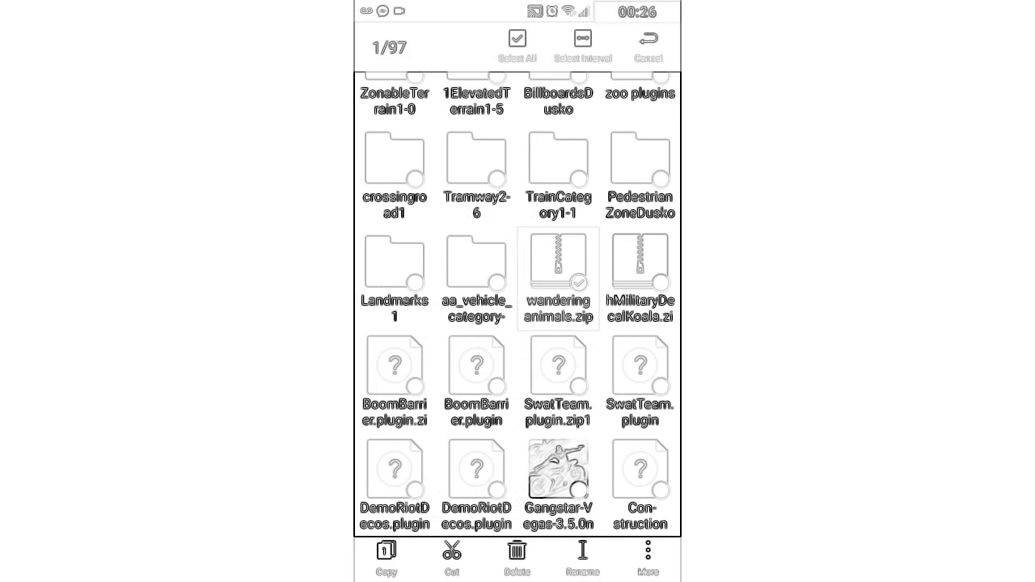
Rename the archive and compress it into wandering animals.zip1.zip.
left_click(583, 558)
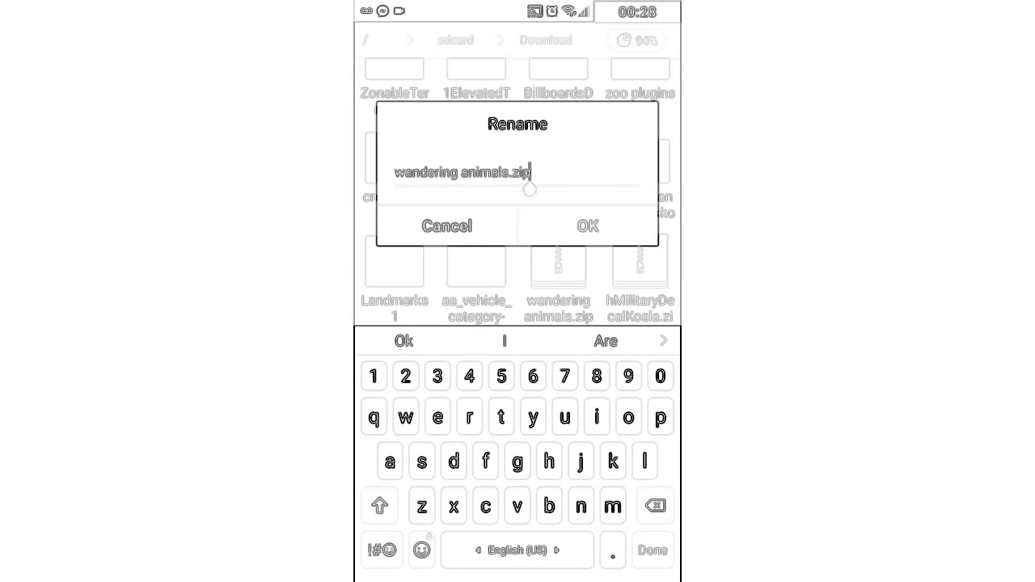
left_click(586, 225)
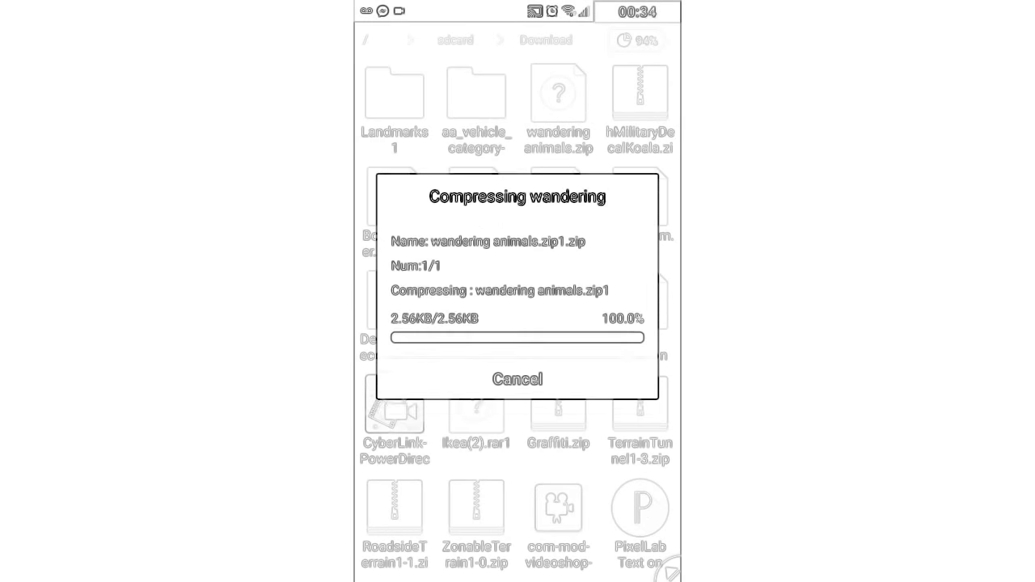
left_click(518, 378)
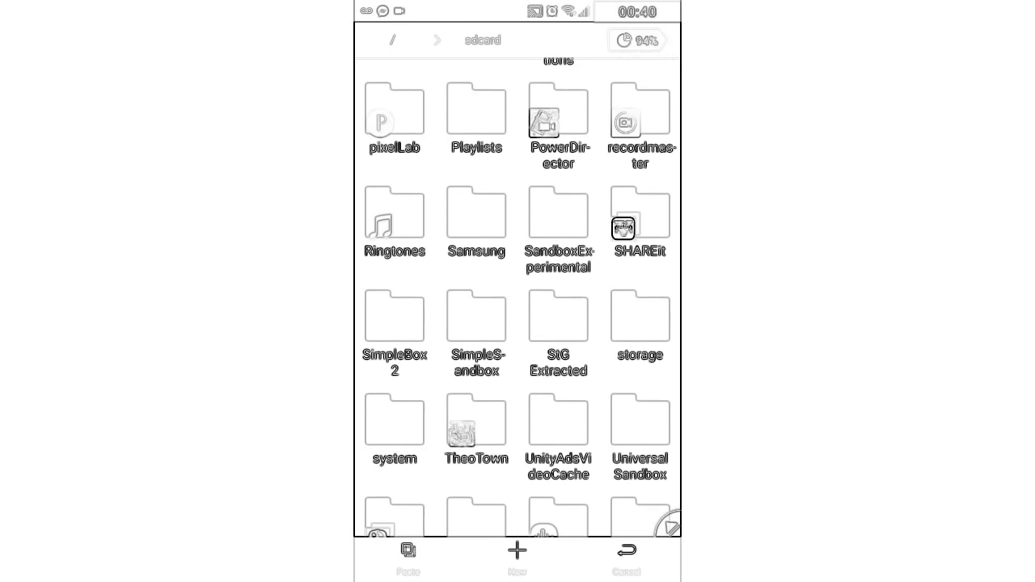
Enter the TheoTown folder on the sdcard to reach its plugins folder.
left_click(475, 420)
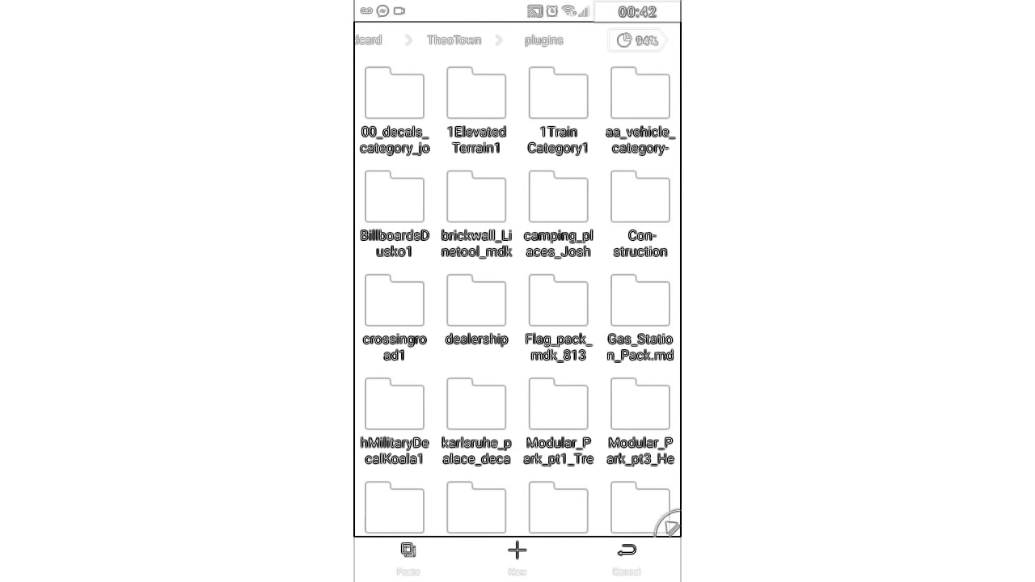